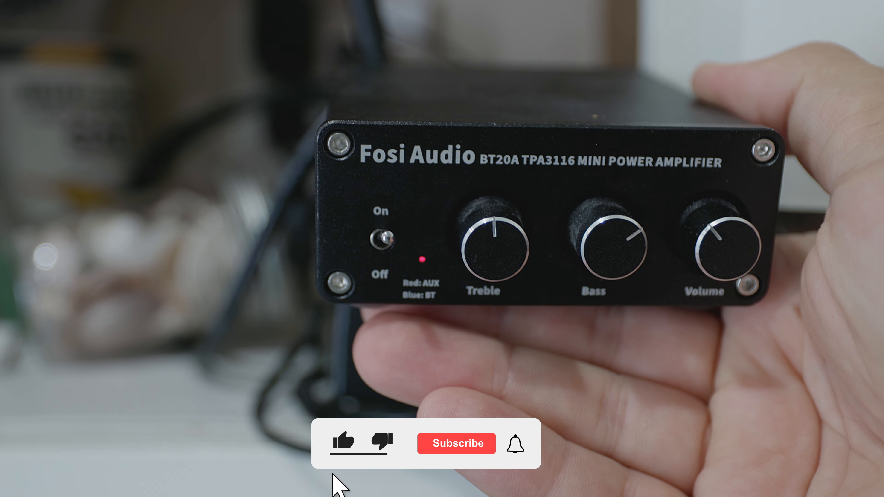
Step: Like the Fosi Audio BT20A video and subscribe to the channel from the outro overlay
click(456, 444)
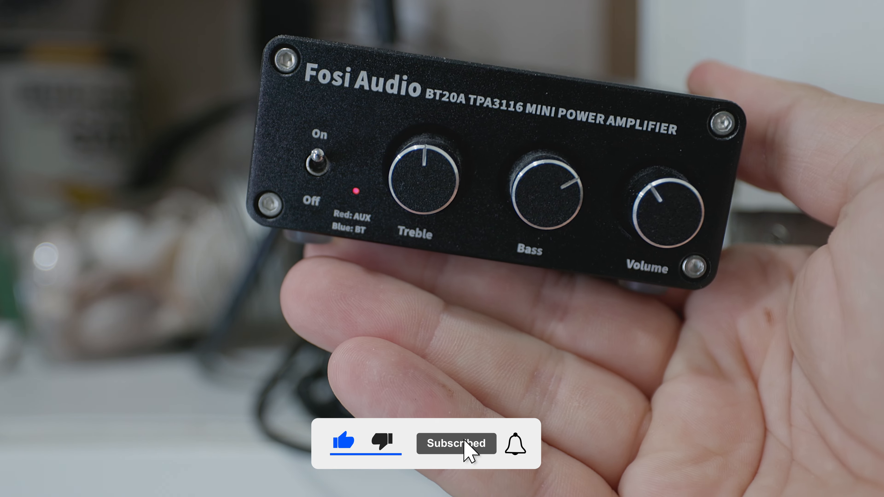